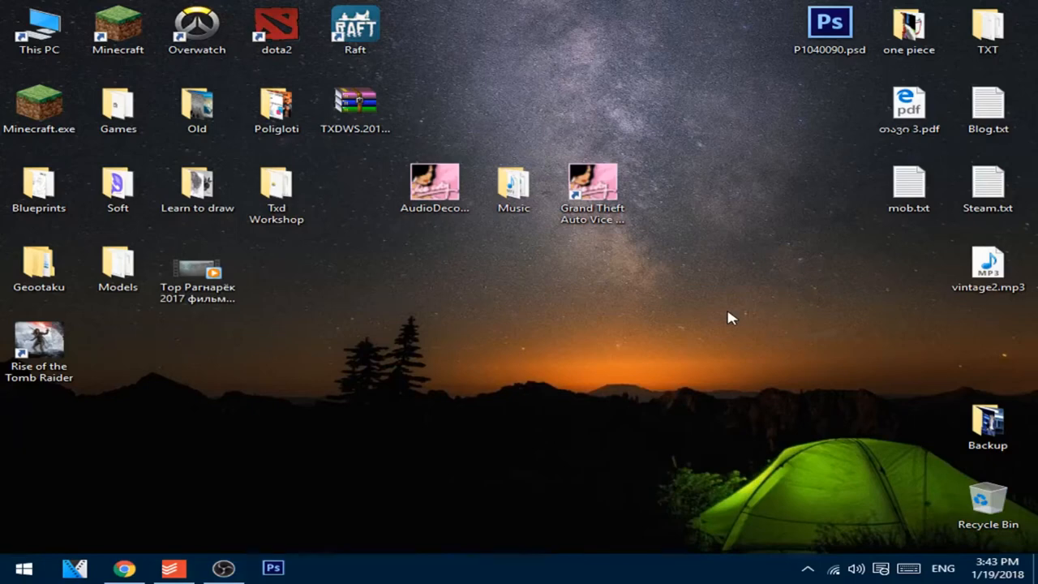
{"action": "mouse_move", "coordinate": [701, 232]}
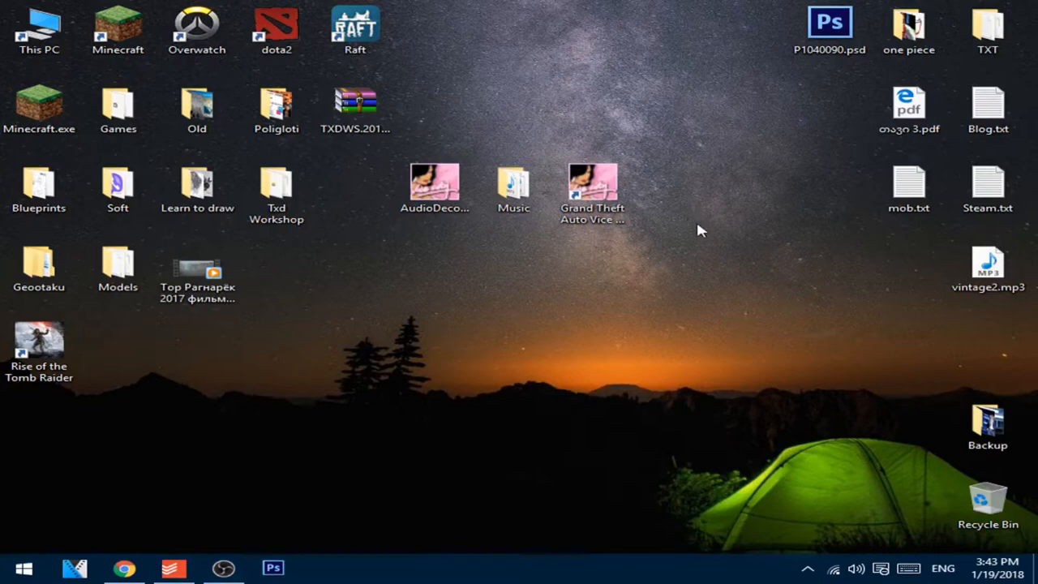
Step: Select the audio decoder program, then the Music folder, on the desktop
{"action": "left_click", "coordinate": [433, 181]}
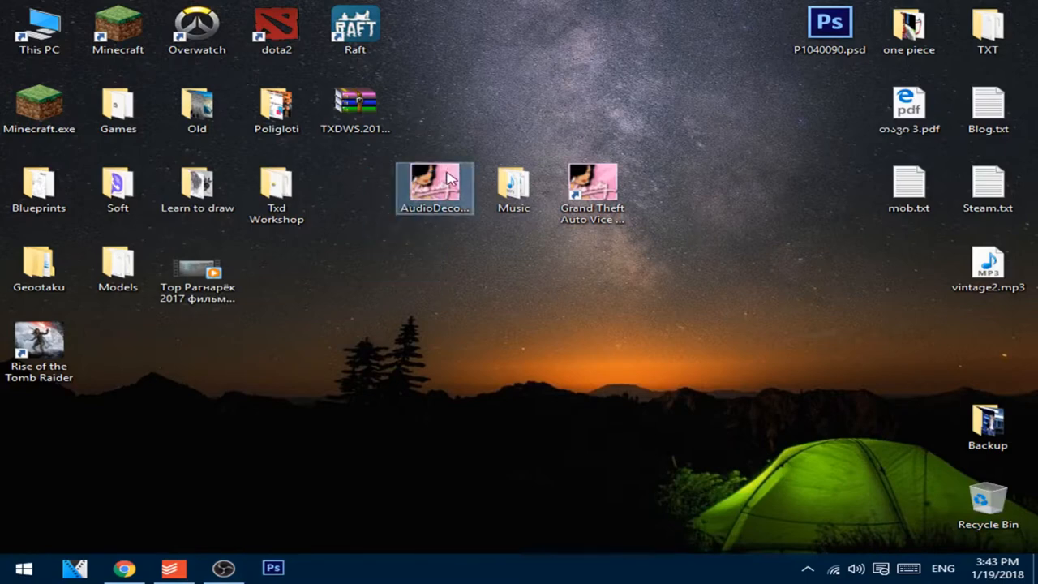
{"action": "left_click", "coordinate": [435, 186]}
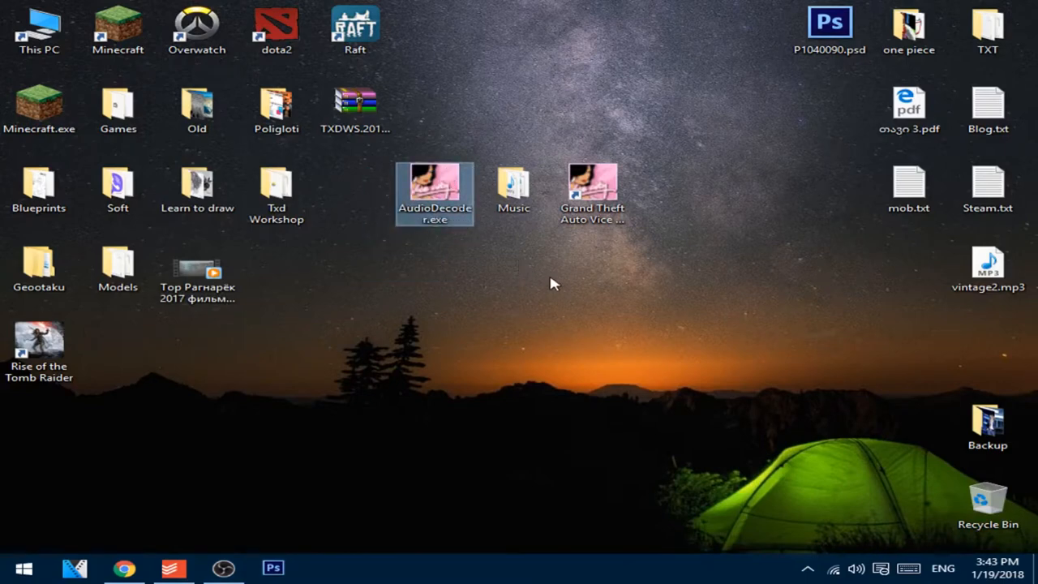
{"action": "left_click", "coordinate": [422, 320]}
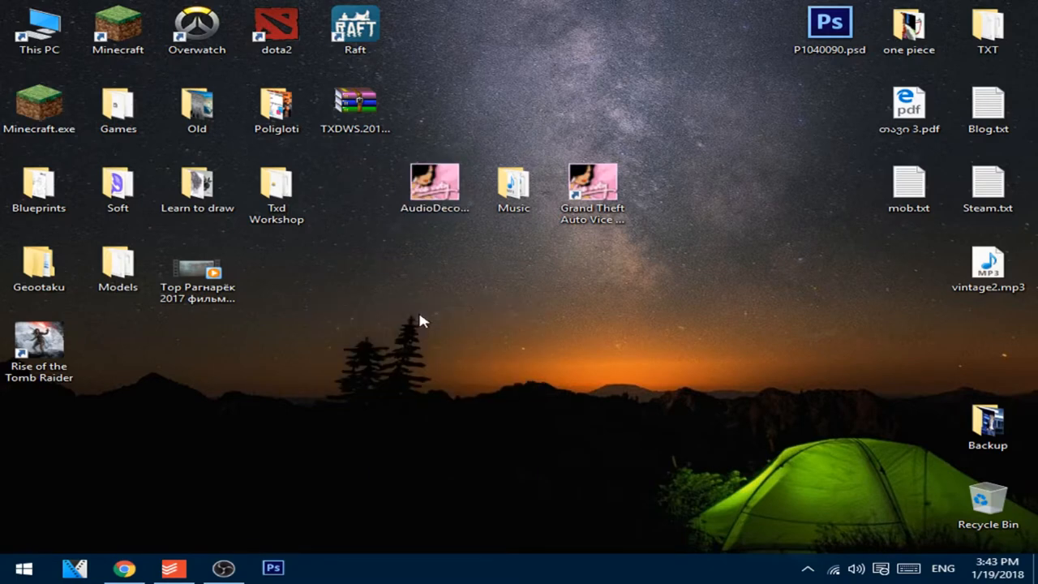
{"action": "mouse_move", "coordinate": [519, 116]}
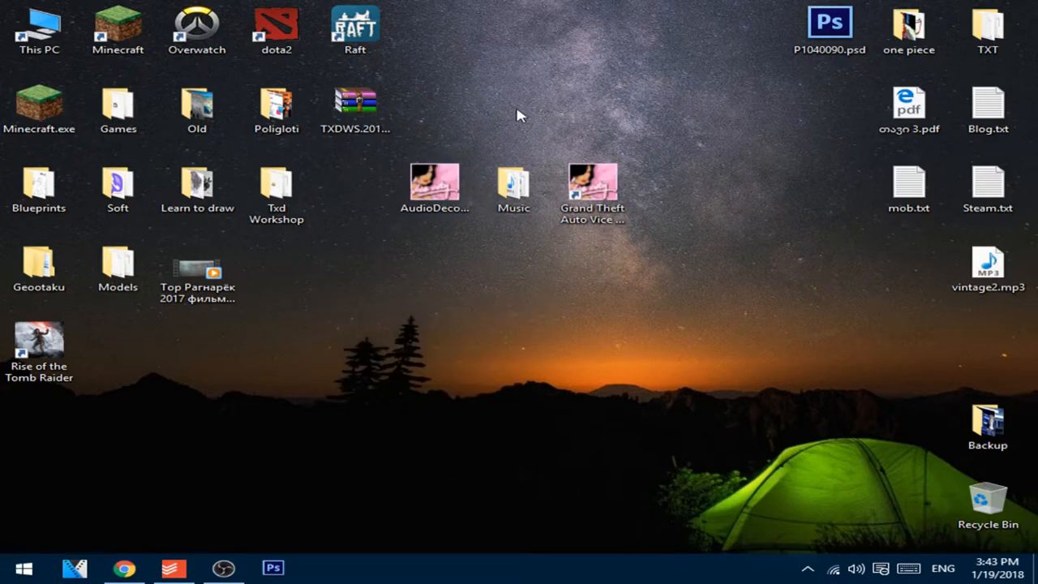
{"action": "left_click", "coordinate": [512, 181]}
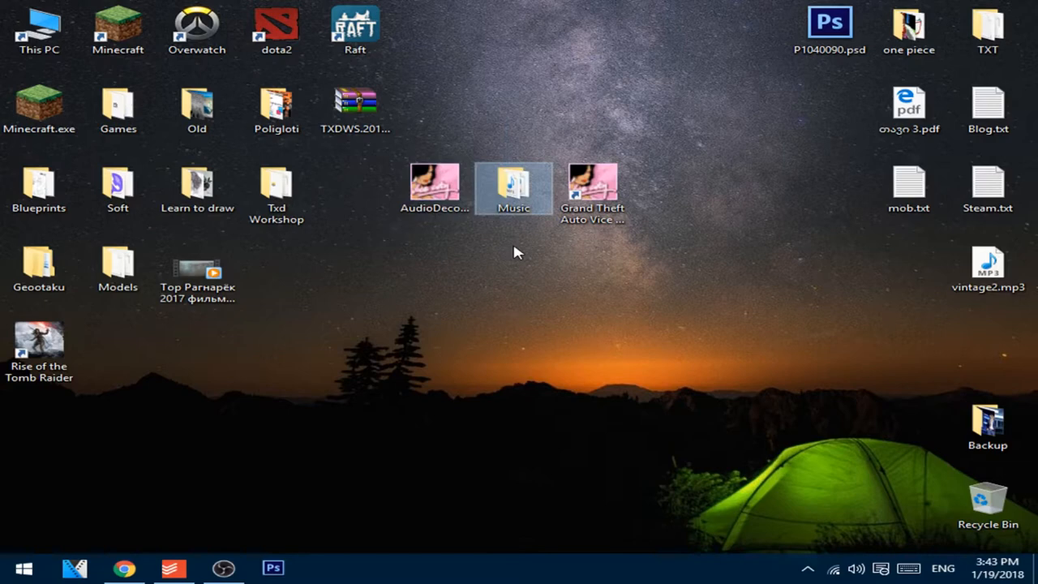
{"action": "mouse_move", "coordinate": [649, 157]}
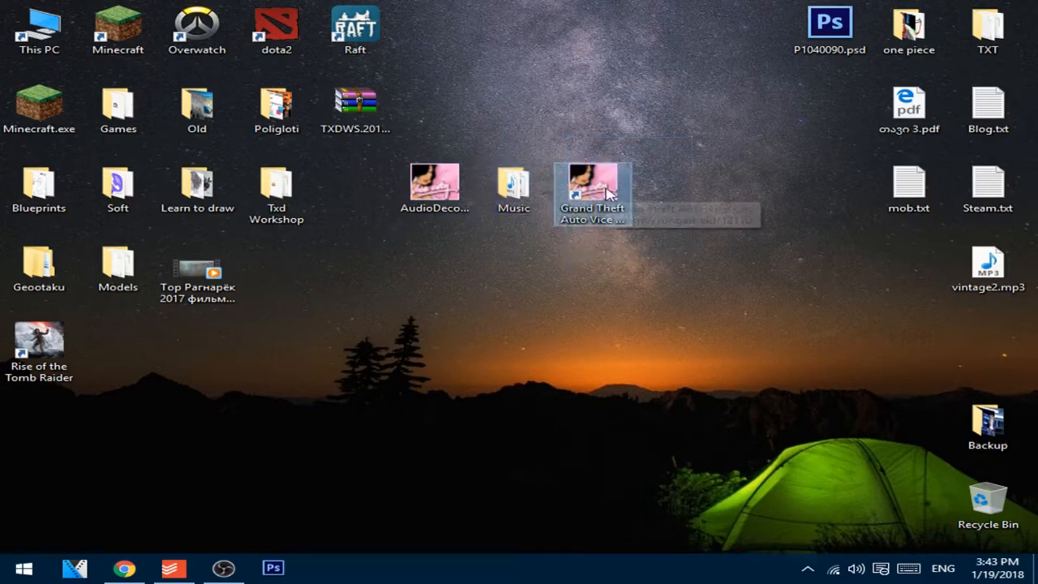
Step: Open Vice City's Audio folder from the shortcut, declining the unverified decoder
{"action": "right_click", "coordinate": [592, 191]}
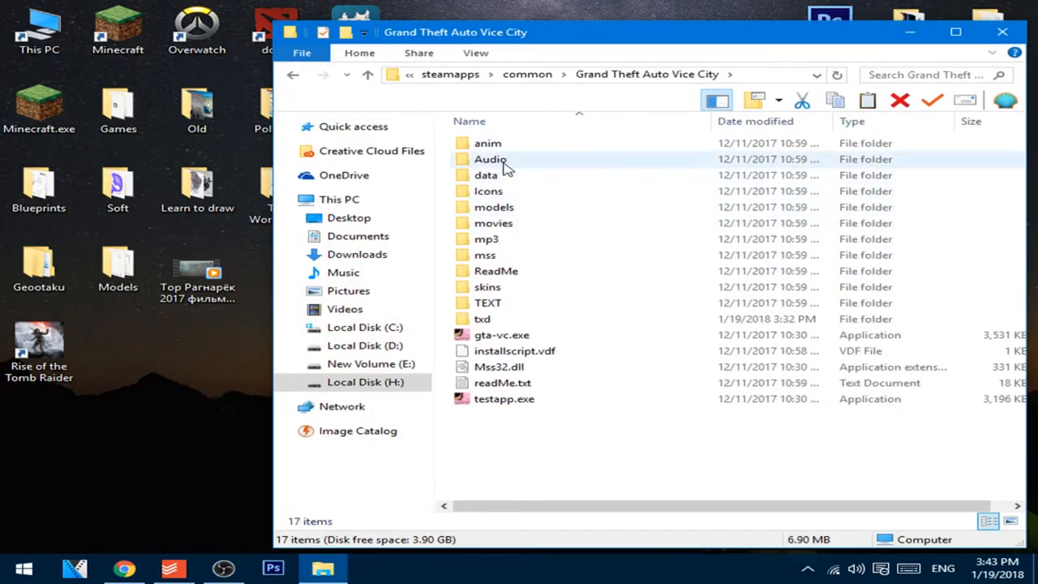
{"action": "double_click", "coordinate": [490, 159]}
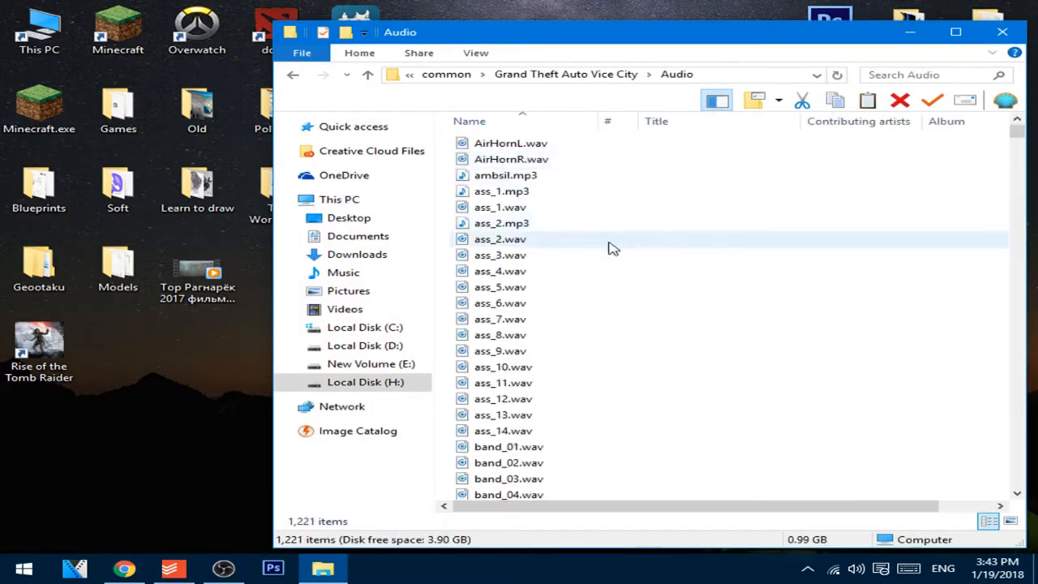
{"action": "scroll", "scroll_direction": "down", "scroll_amount": 3}
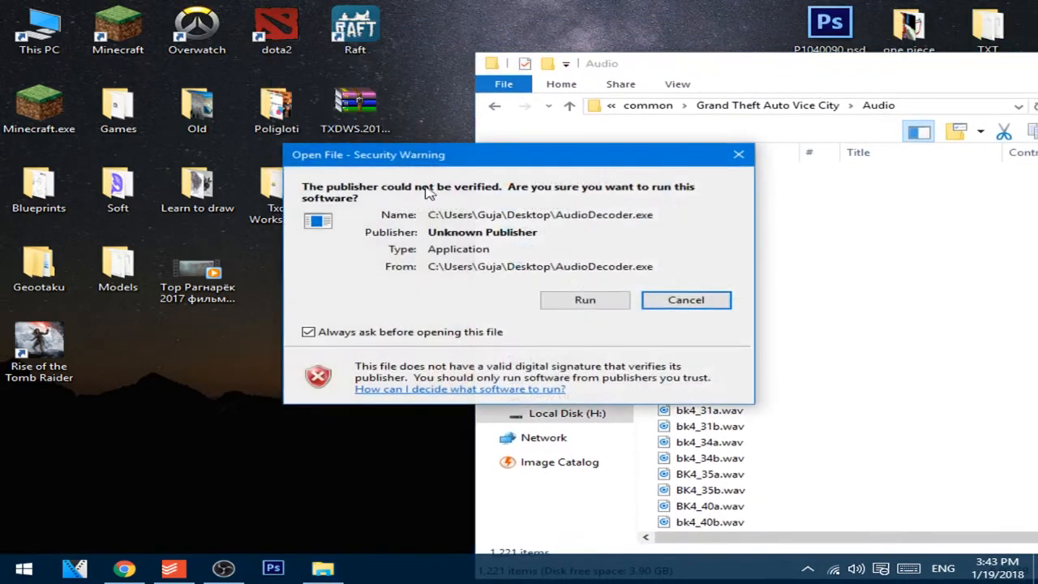
{"action": "left_click", "coordinate": [585, 299]}
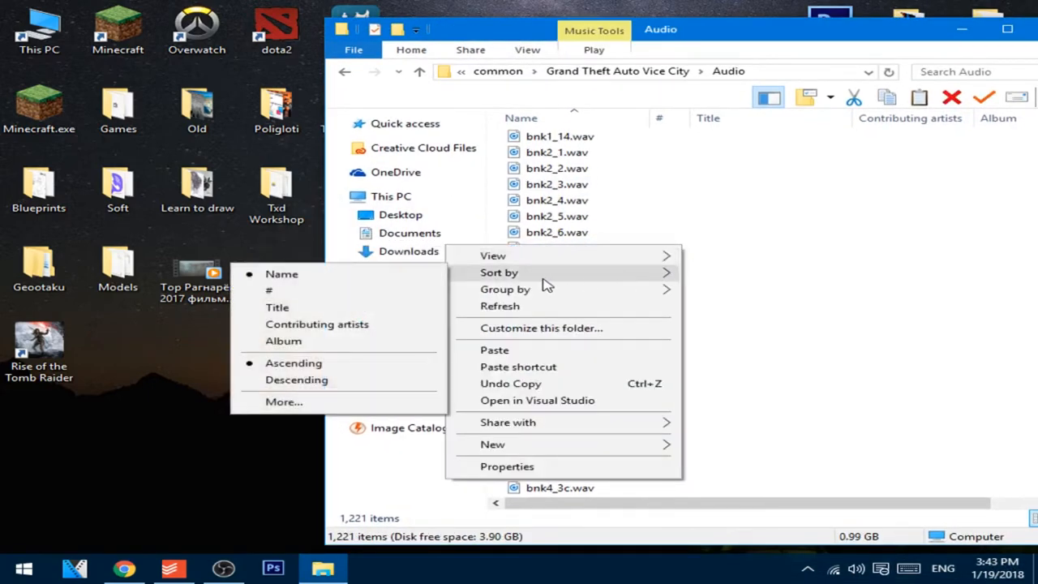
{"action": "mouse_move", "coordinate": [293, 363]}
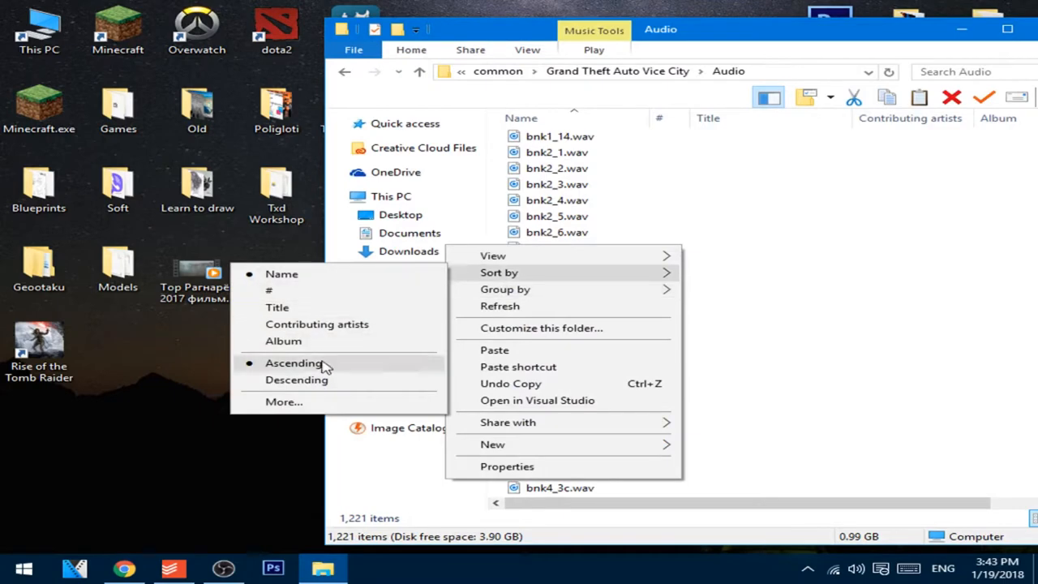
Step: Sort the Audio folder by type so the .adf files list first
{"action": "left_click", "coordinate": [284, 401]}
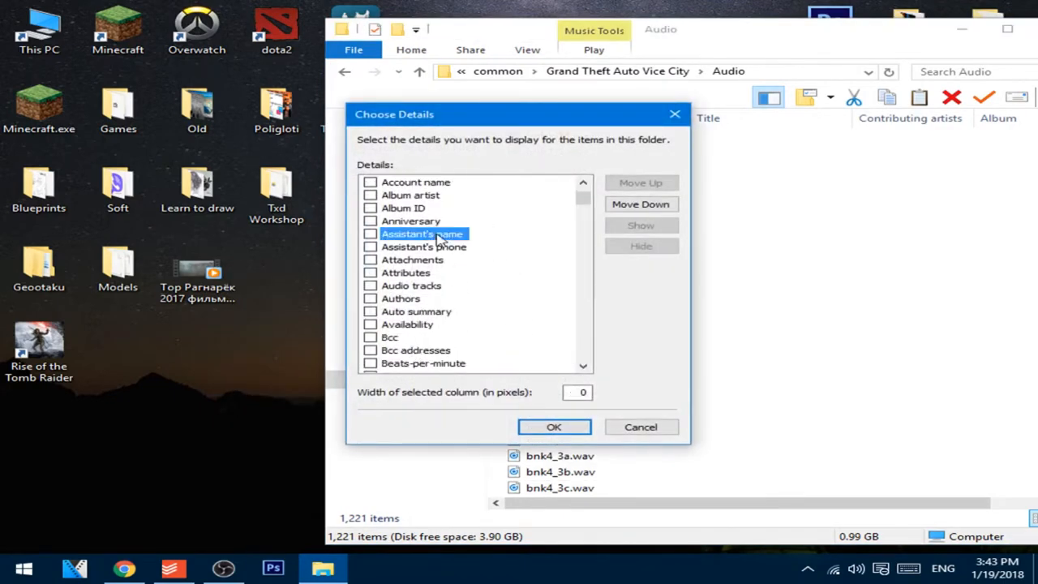
{"action": "scroll", "scroll_direction": "down", "scroll_amount": 3}
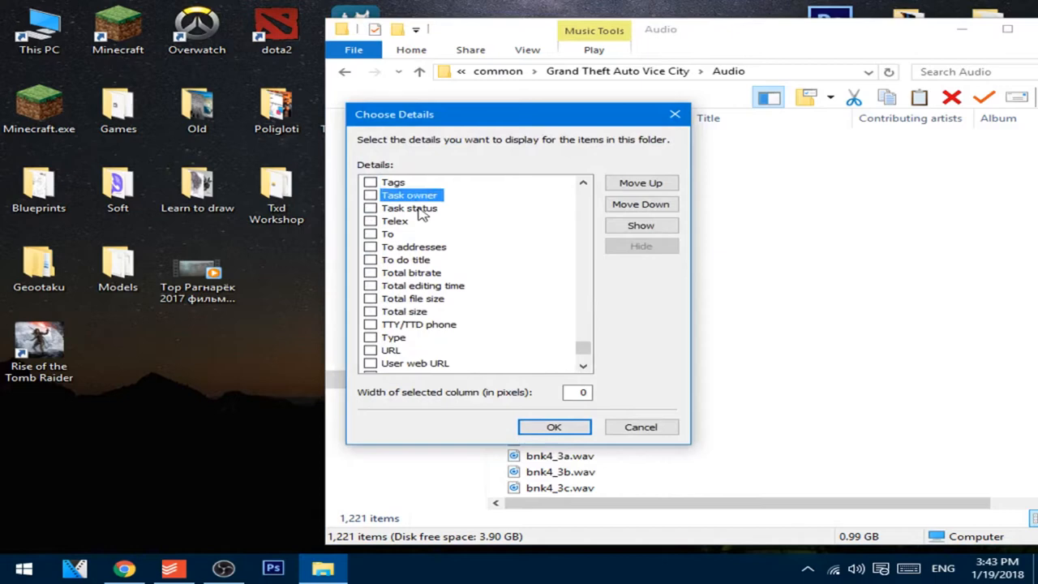
{"action": "scroll", "scroll_direction": "down", "scroll_amount": 3}
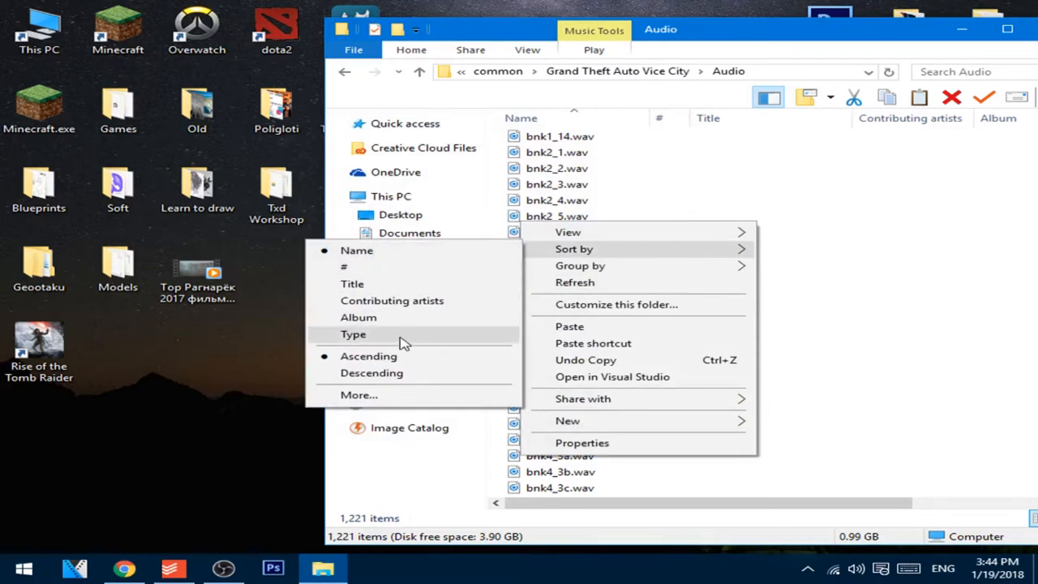
{"action": "left_click", "coordinate": [354, 335]}
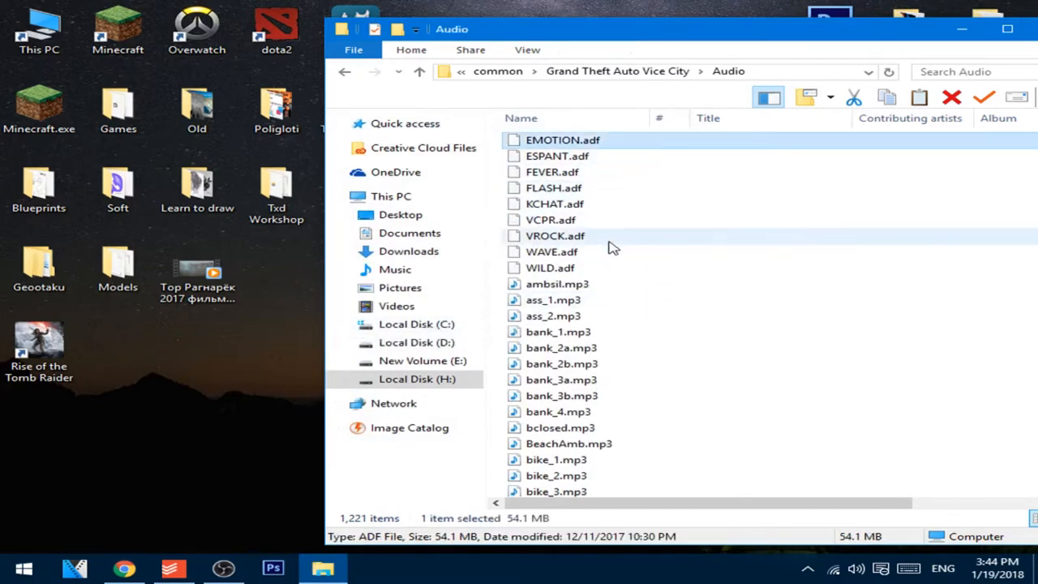
{"action": "mouse_move", "coordinate": [557, 283]}
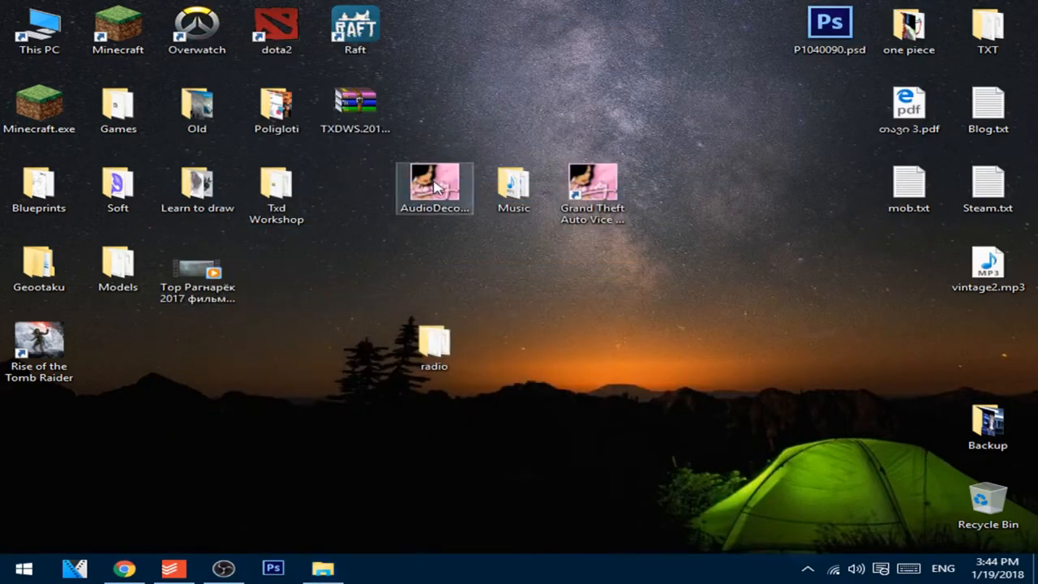
Step: Launch Vice City Audio Converter and pick a song file to convert
{"action": "double_click", "coordinate": [434, 183]}
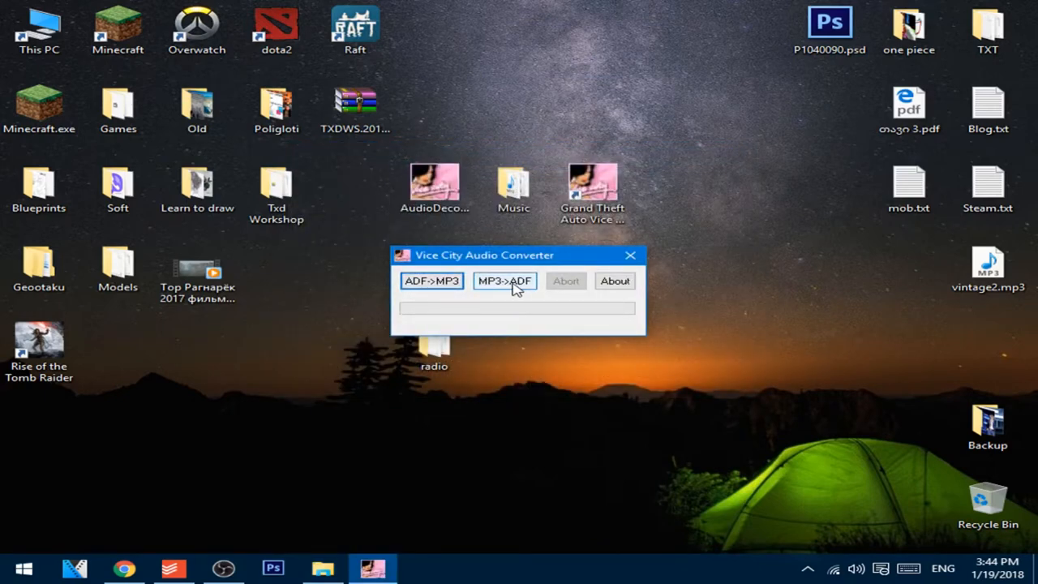
{"action": "left_click", "coordinate": [504, 281]}
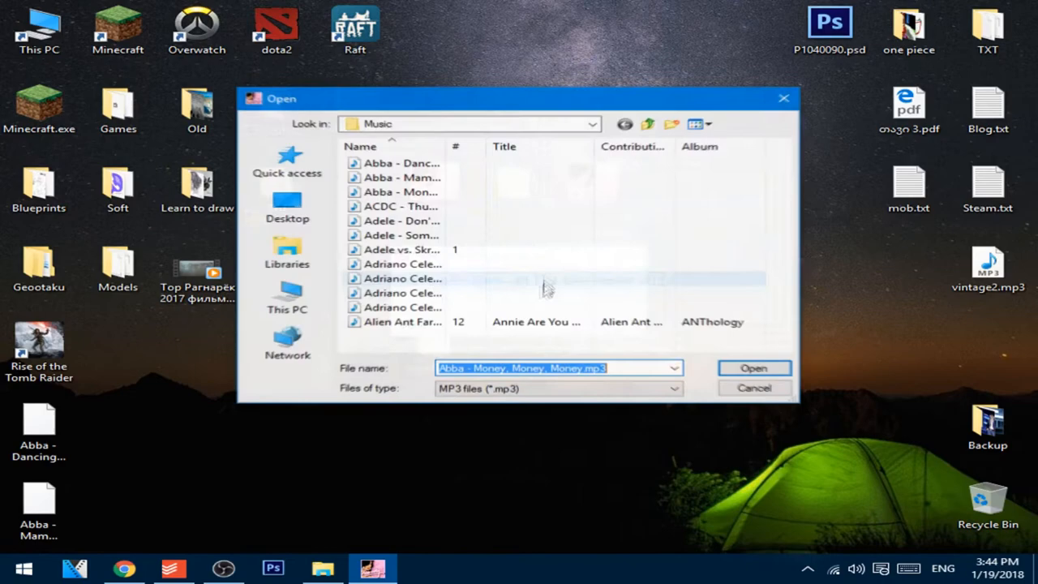
{"action": "left_click", "coordinate": [402, 235]}
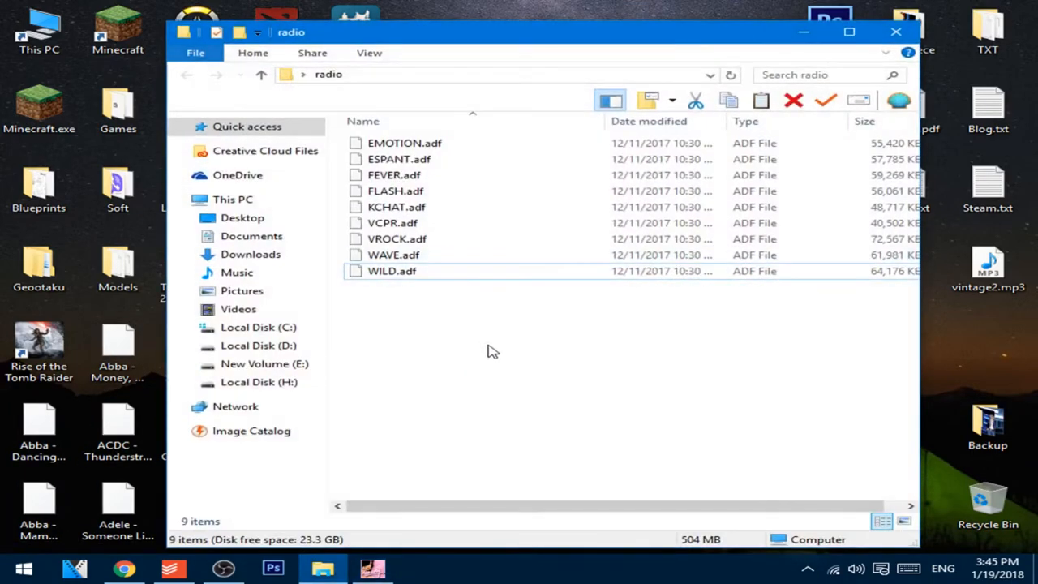
Step: Convert the Ma Perke MP3, close the converter, and move the radio folder near the shortcut
{"action": "key", "text": "ctrl+a"}
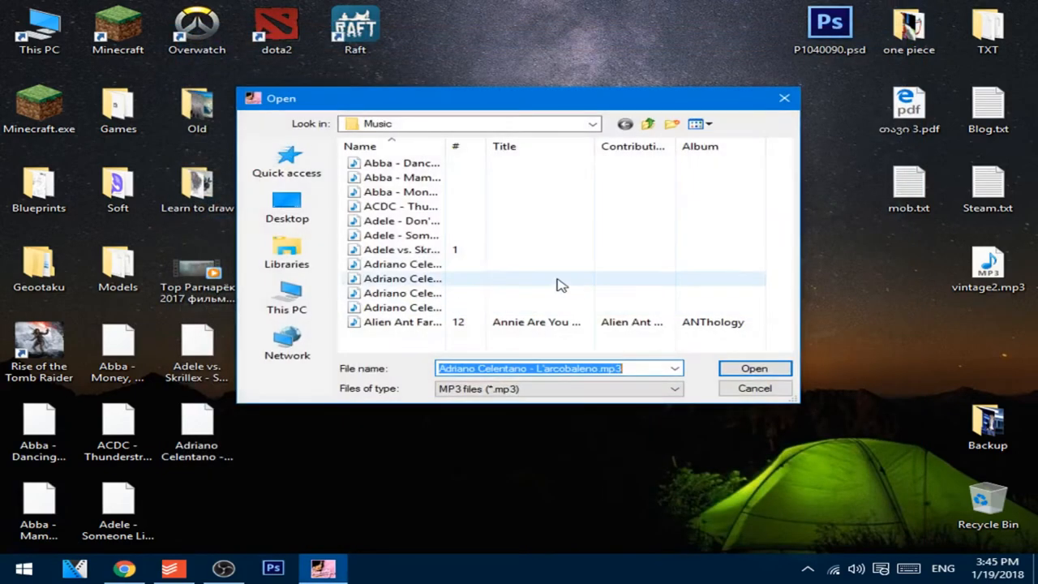
{"action": "left_click", "coordinate": [402, 308]}
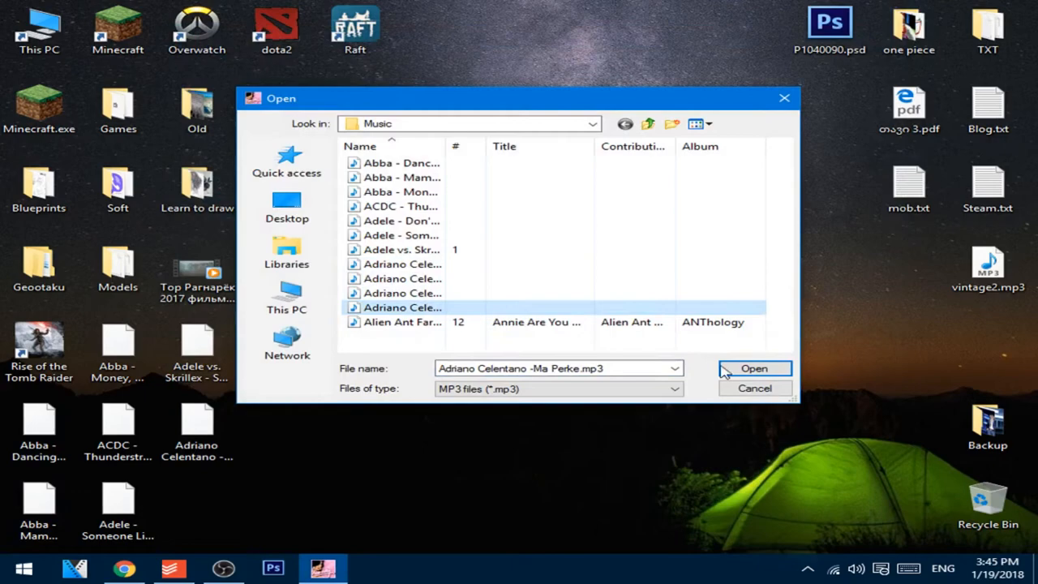
{"action": "left_click", "coordinate": [753, 369]}
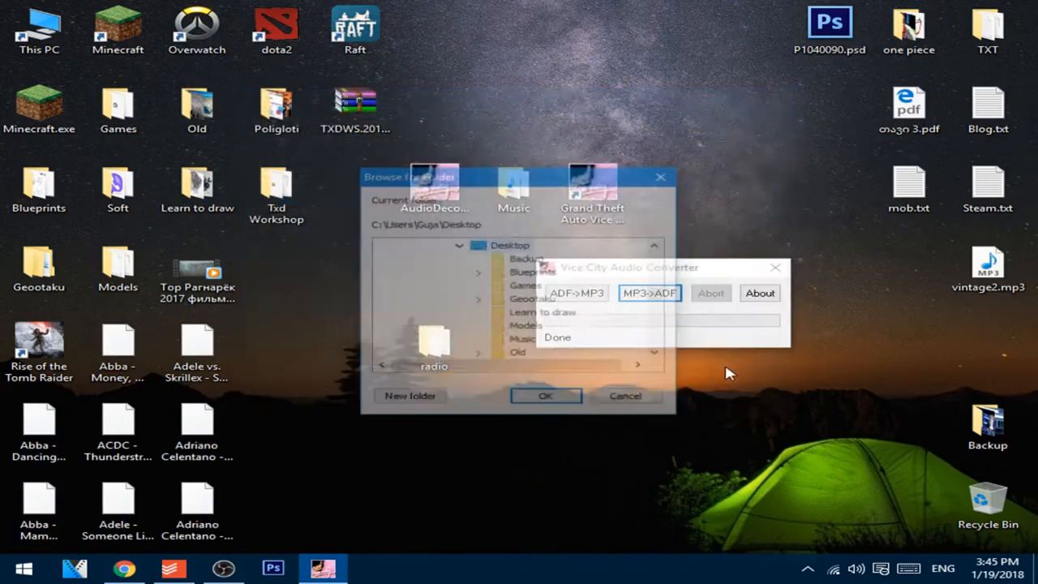
{"action": "left_click", "coordinate": [624, 395]}
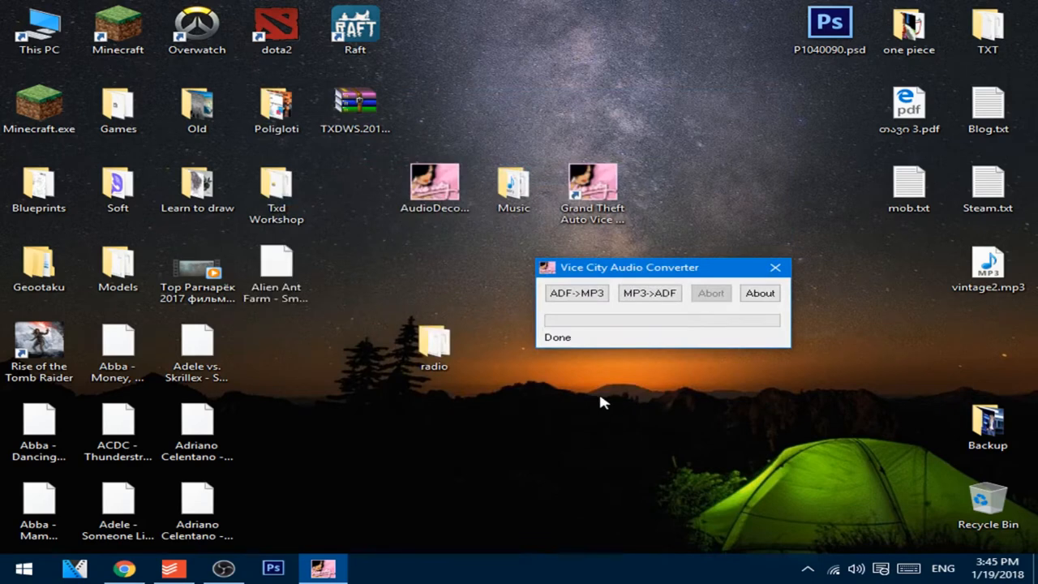
{"action": "left_click", "coordinate": [774, 267]}
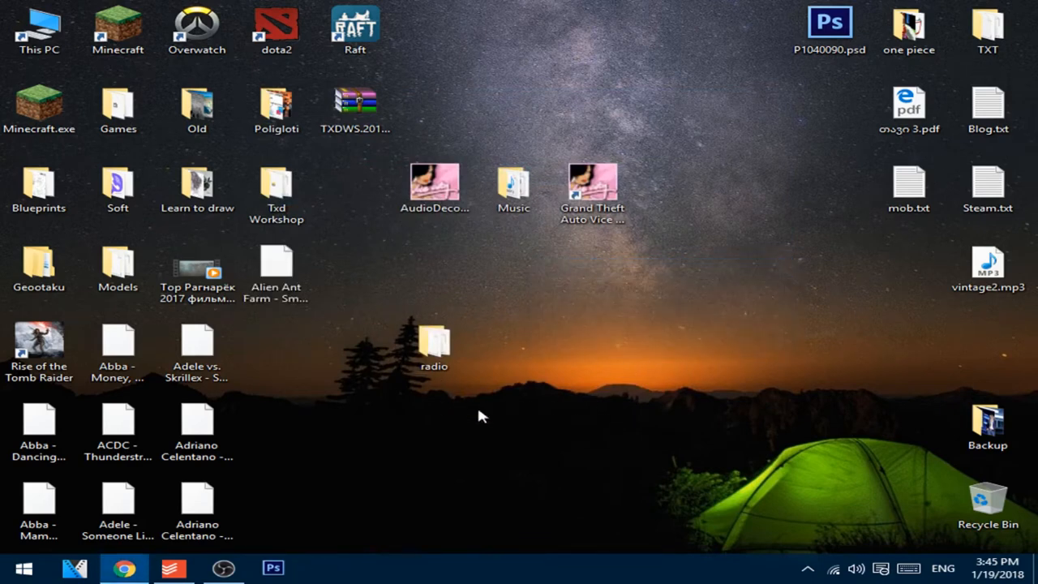
{"action": "left_click_drag", "start_coordinate": [434, 340], "coordinate": [671, 267]}
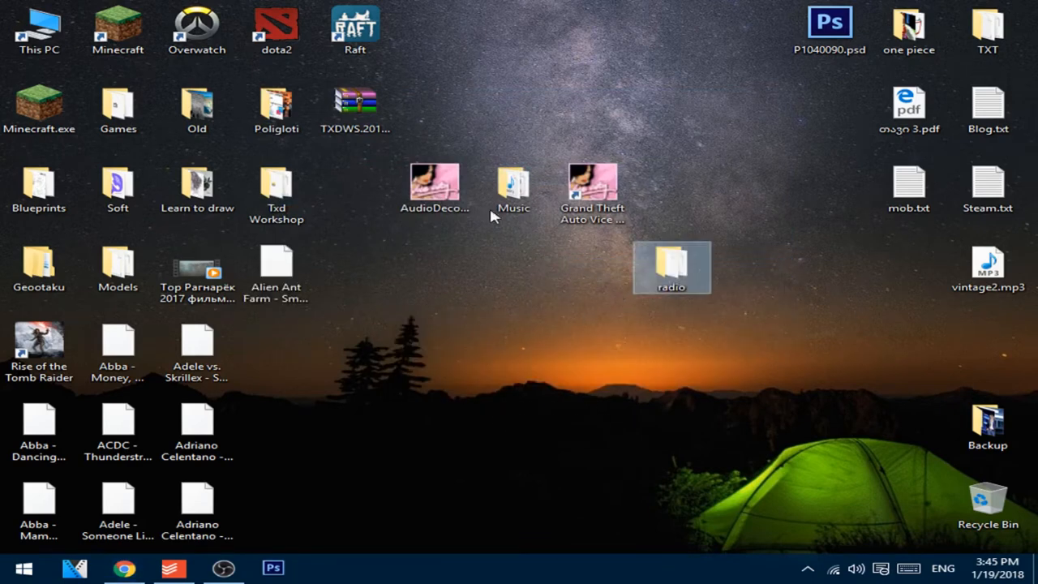
{"action": "mouse_move", "coordinate": [682, 267]}
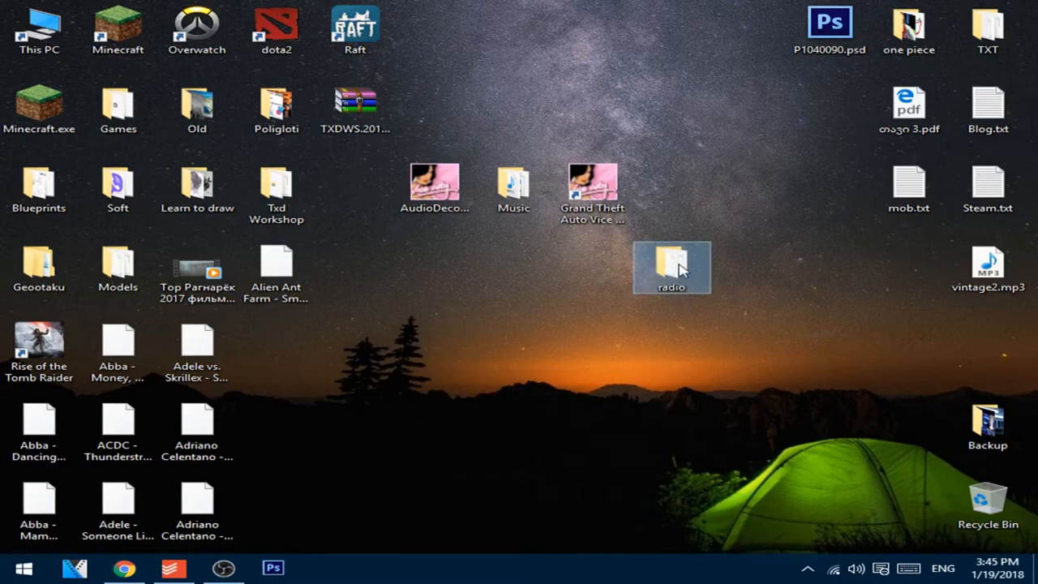
Step: Open the radio folder and begin selecting the converted .adf files
{"action": "double_click", "coordinate": [671, 268]}
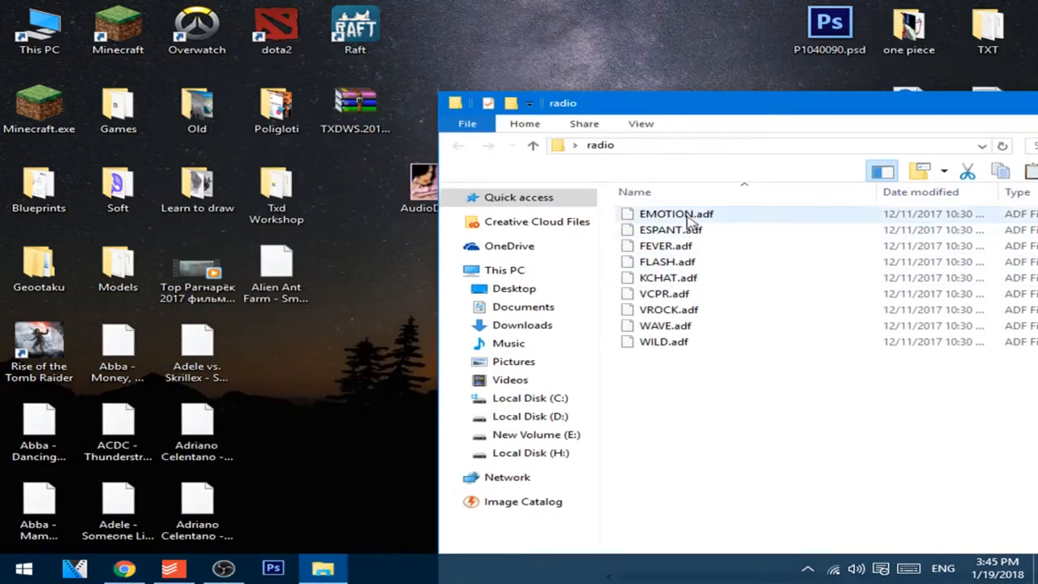
{"action": "left_click", "coordinate": [39, 418]}
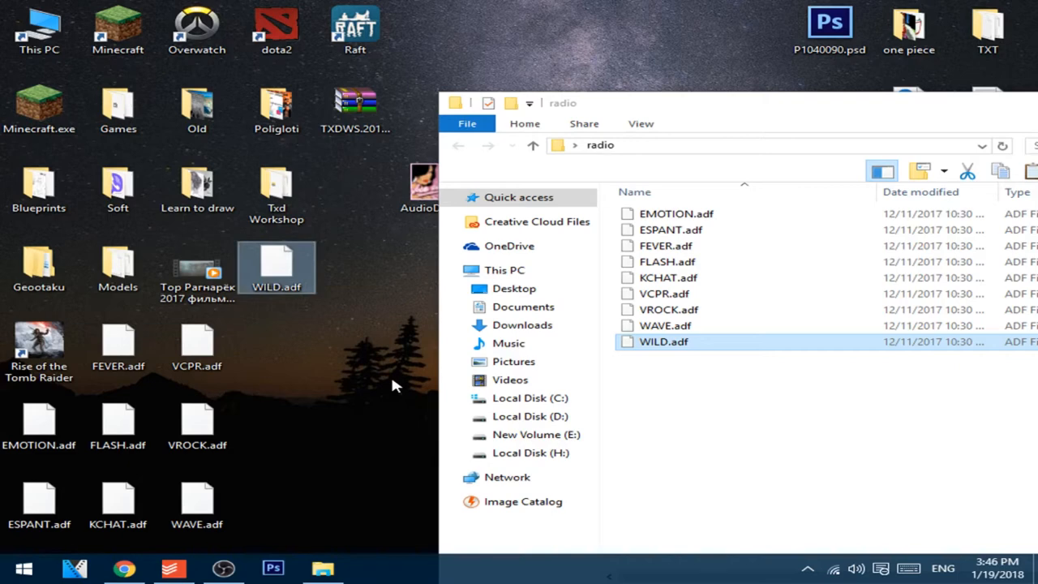
{"action": "mouse_move", "coordinate": [388, 386]}
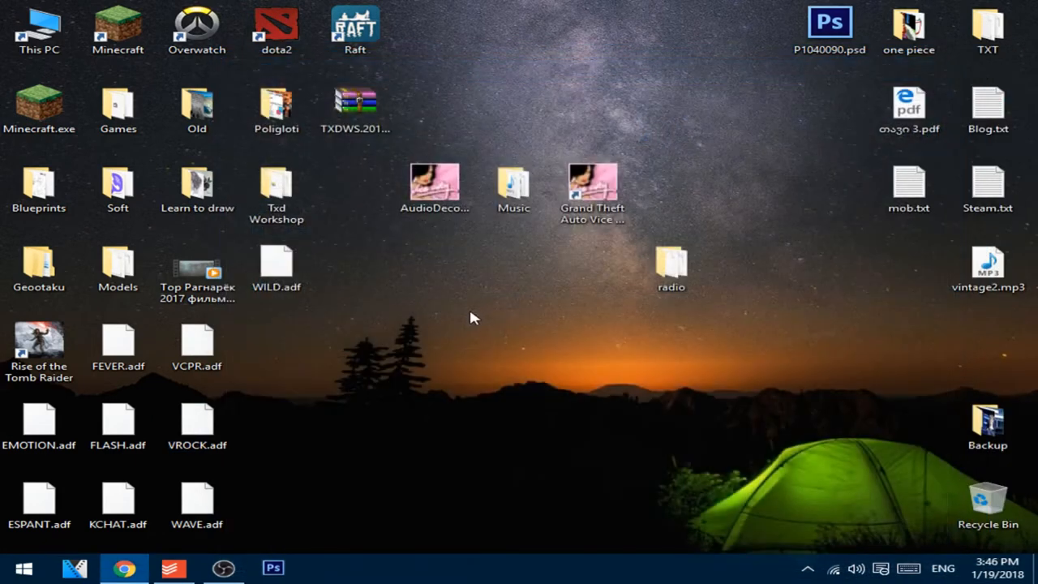
Step: Select the nine converted .adf files and move the radio folder to the desktop's right
{"action": "left_click", "coordinate": [276, 268]}
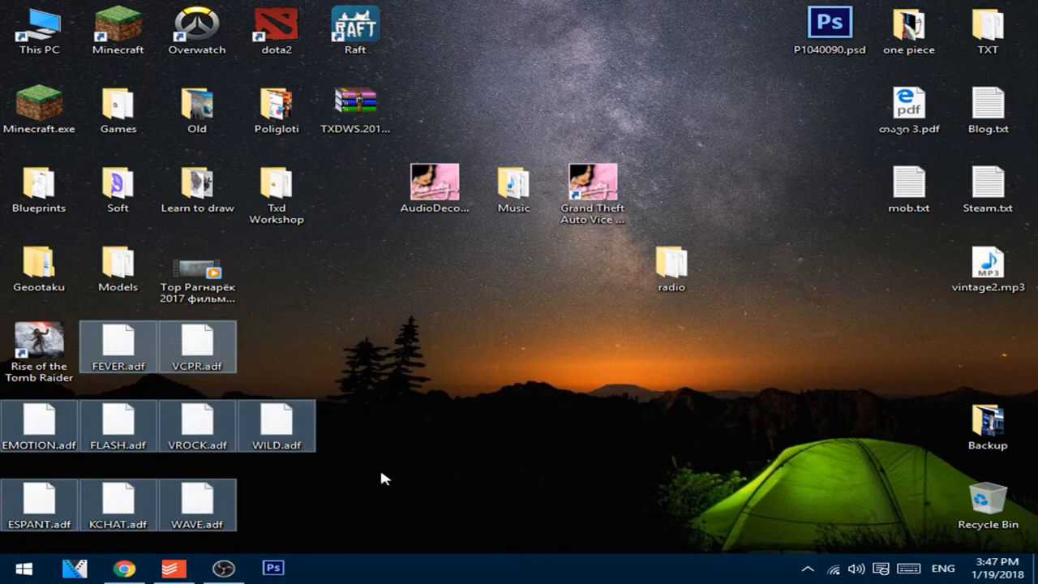
{"action": "left_click", "coordinate": [670, 268]}
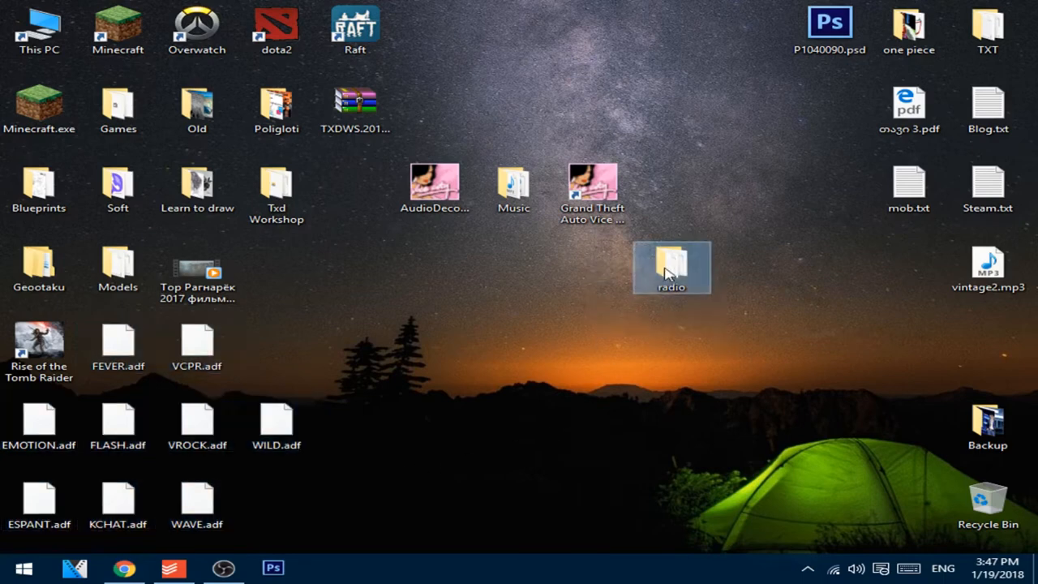
{"action": "left_click_drag", "start_coordinate": [671, 268], "coordinate": [988, 348]}
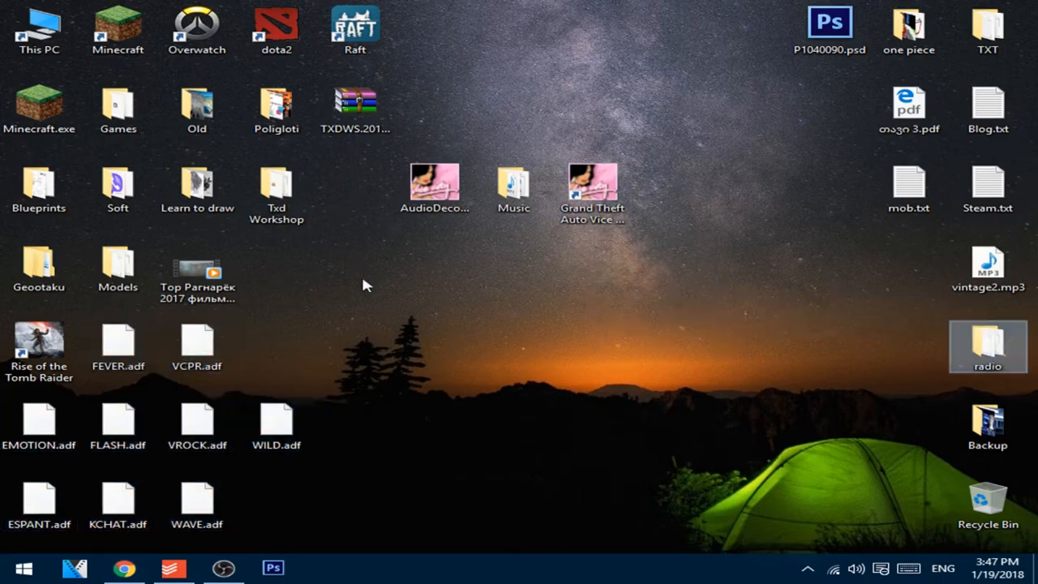
Step: Paste into Vice City's Audio folder, replacing the existing radio files
{"action": "double_click", "coordinate": [39, 30]}
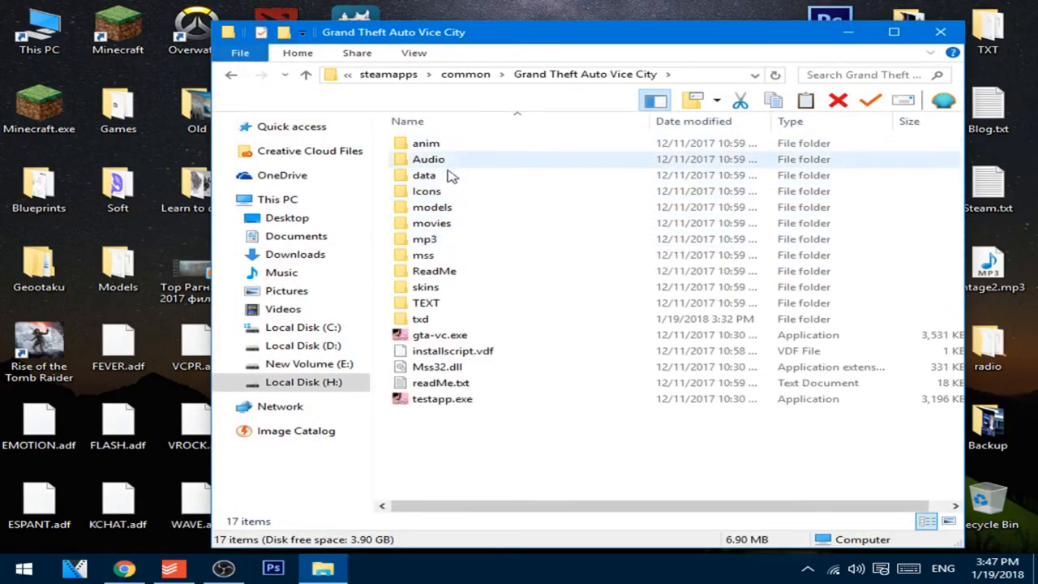
{"action": "double_click", "coordinate": [428, 159]}
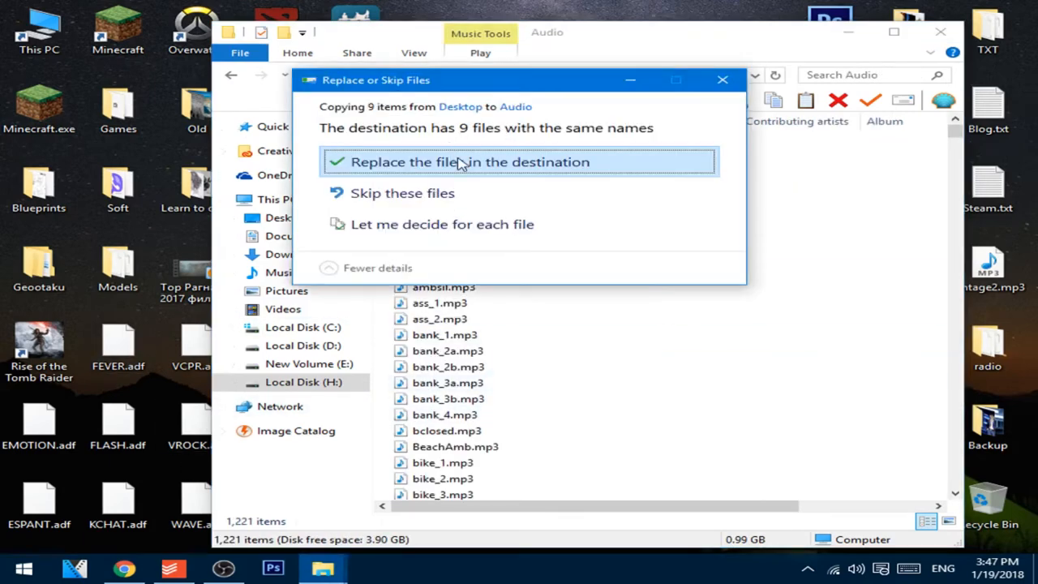
{"action": "left_click", "coordinate": [471, 163]}
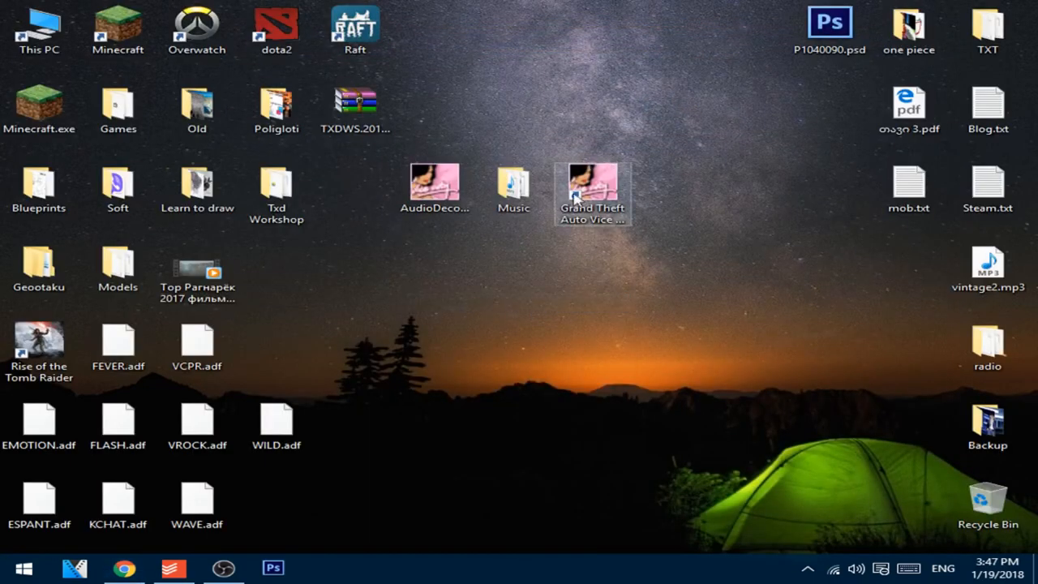
Step: Launch Vice City, load the saved game, then back out of Options to resume
{"action": "double_click", "coordinate": [592, 182]}
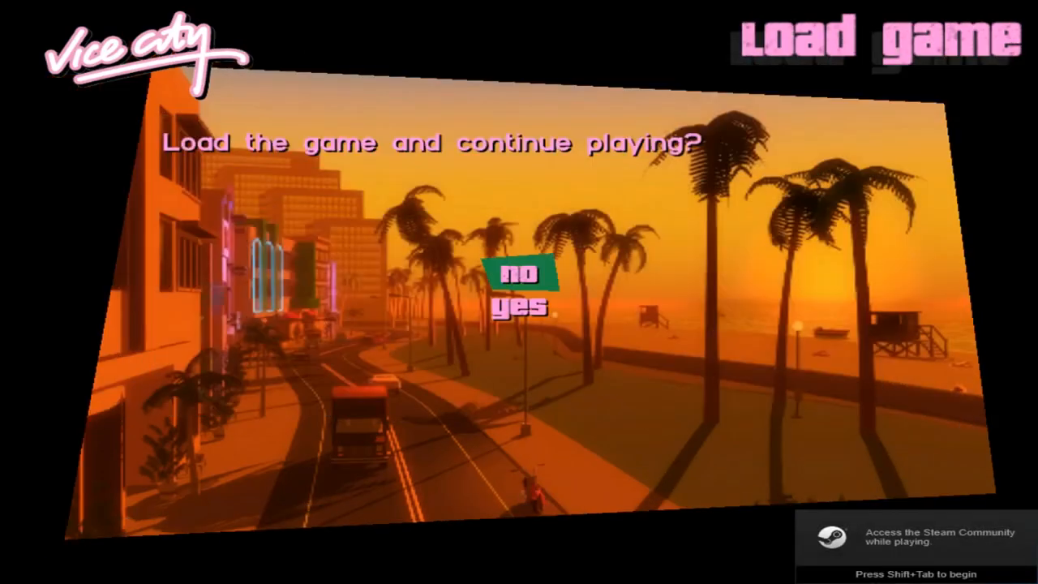
{"action": "left_click", "coordinate": [521, 306]}
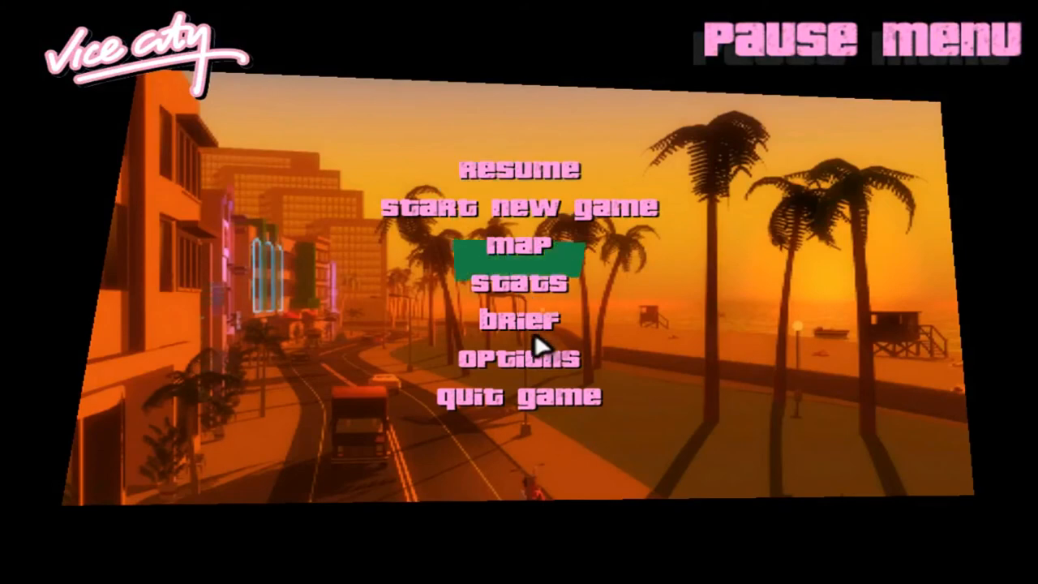
{"action": "left_click", "coordinate": [518, 359]}
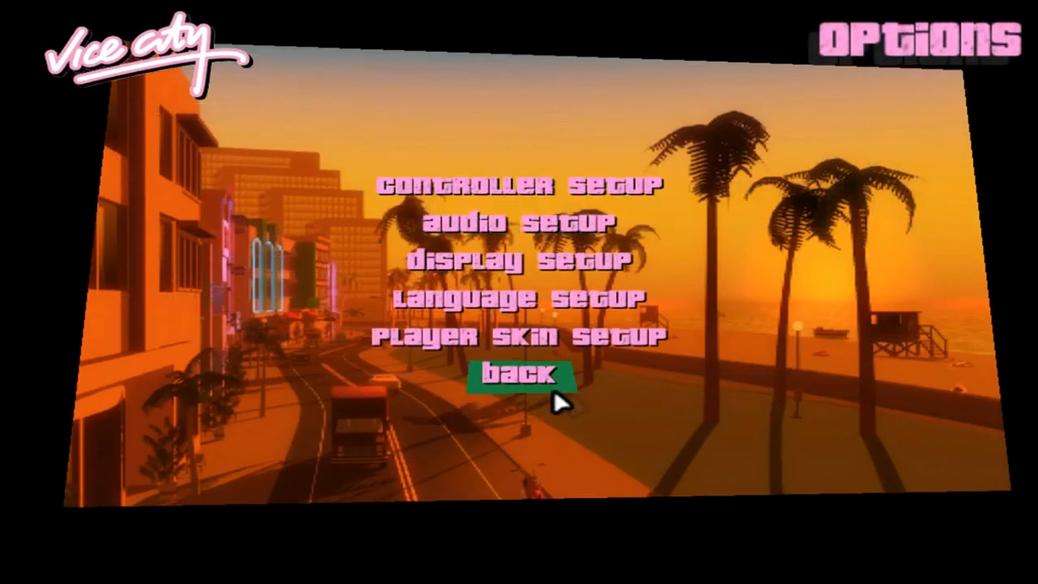
{"action": "left_click", "coordinate": [523, 375]}
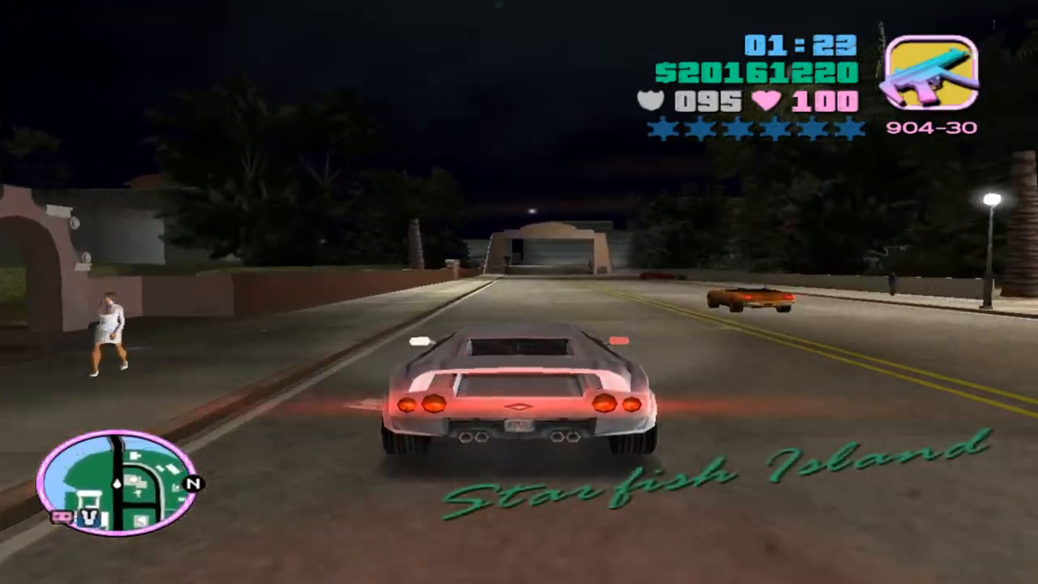